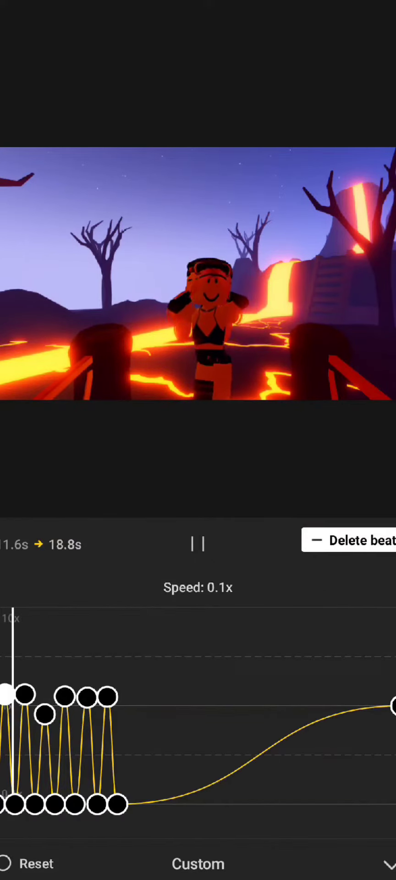
Step: Confirm the beat-spiked custom speed curve on the first lava dance clip
left_click(197, 543)
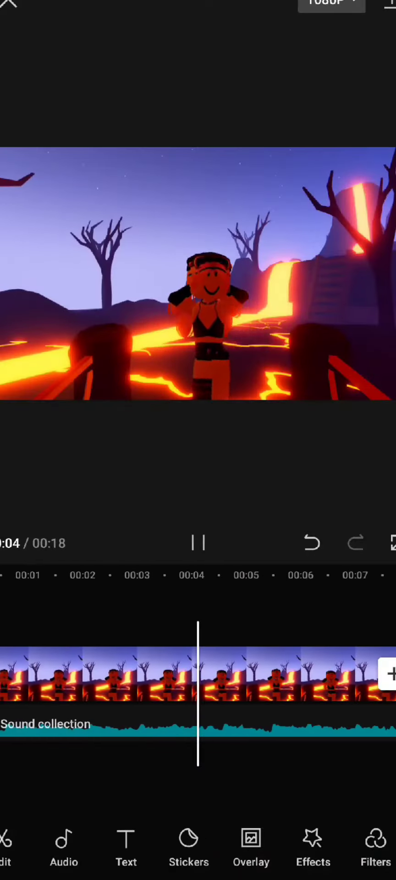
Step: Import the 14-second lava dance clip from Albums and begin its custom speed curve
left_click(198, 544)
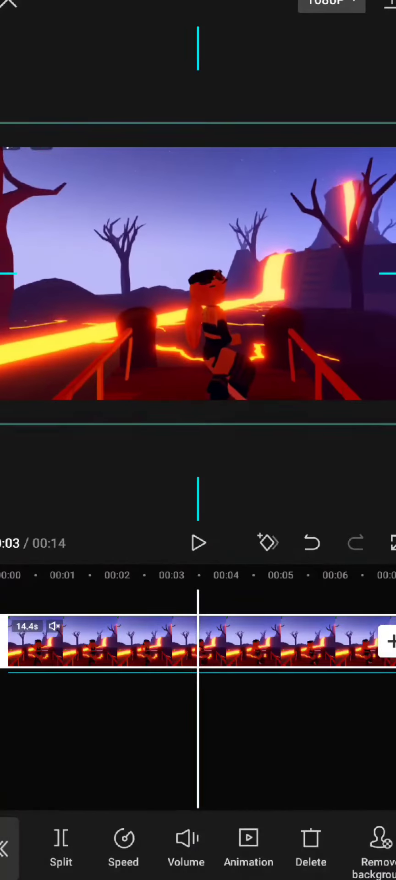
left_click(387, 641)
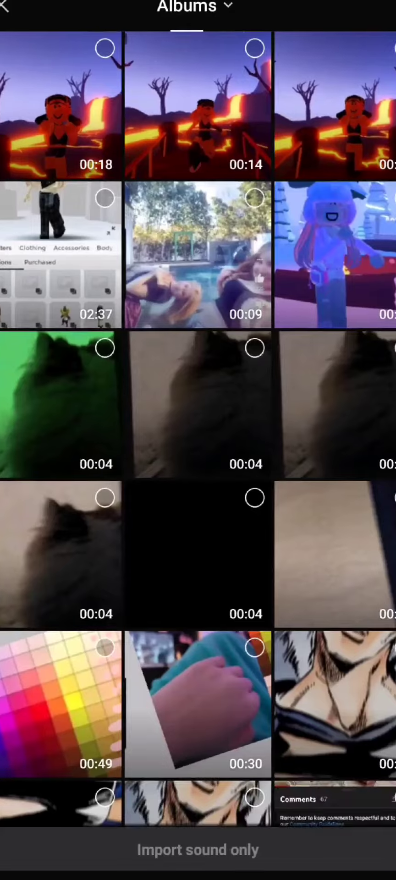
left_click(197, 107)
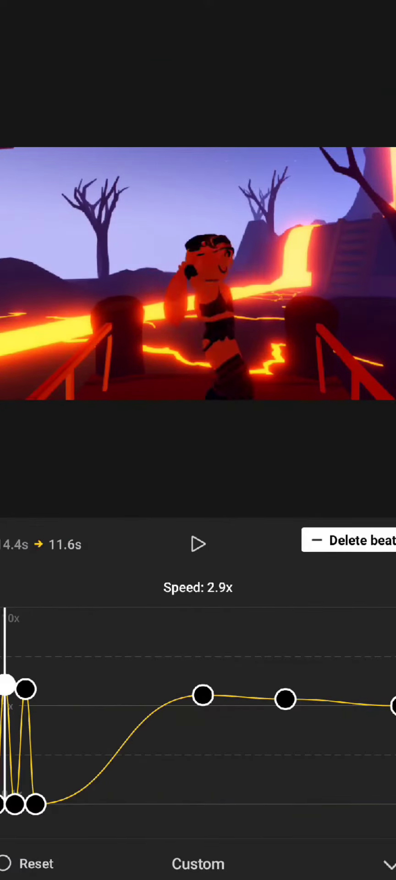
Step: Finish the second clip's sharp-beat speed curve and add the extracted audio beneath it
left_click(197, 543)
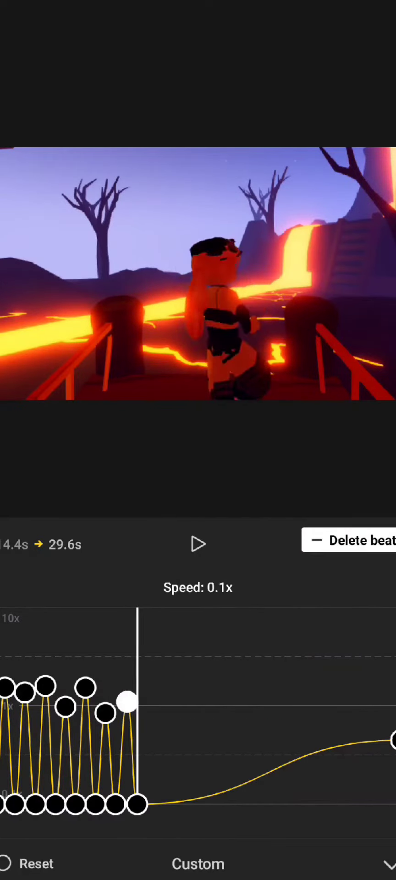
left_click(197, 543)
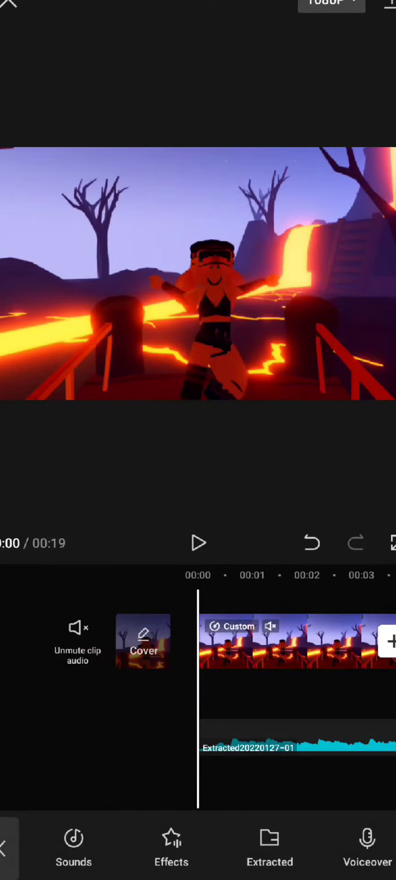
Step: Trim the clip to about 4.3 seconds, export it, and begin a new Alight Motion project
left_click(7, 7)
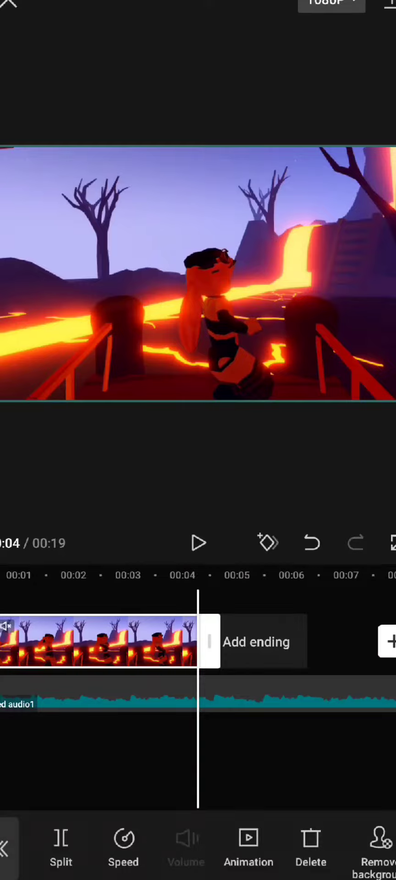
left_click(269, 839)
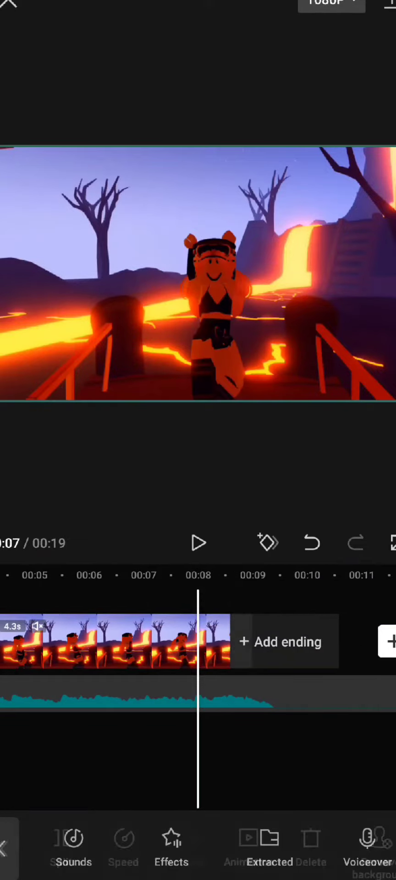
left_click(198, 543)
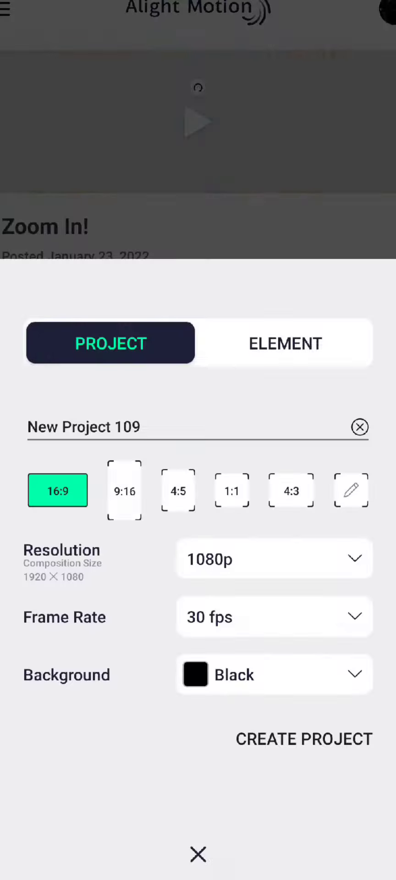
Step: Create New Project 109 at 16:9 1080p 30 fps and add the lava clips as two media layers
left_click(304, 738)
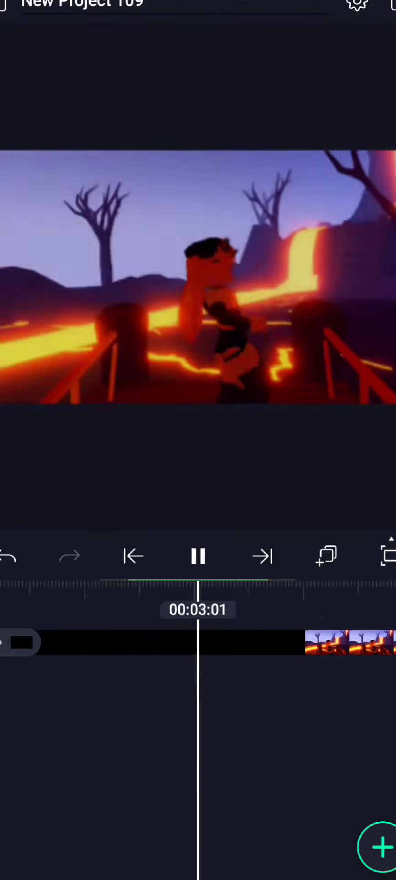
left_click(198, 556)
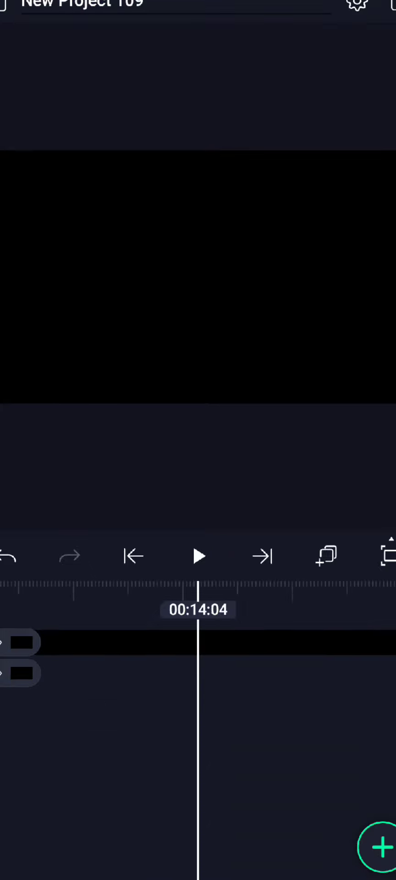
left_click(198, 555)
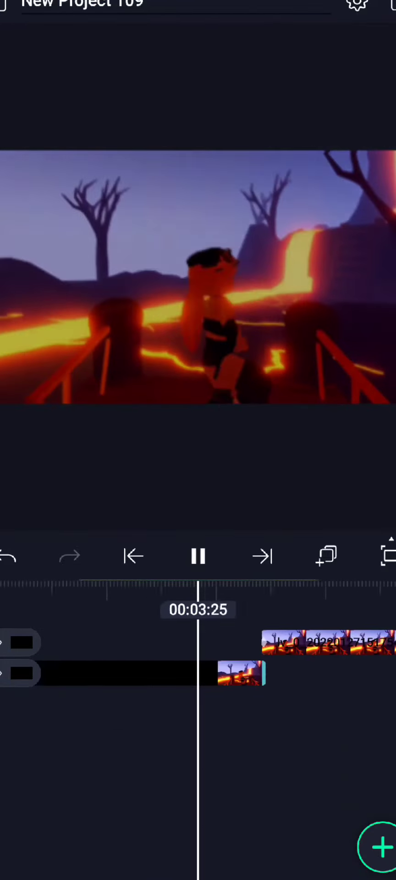